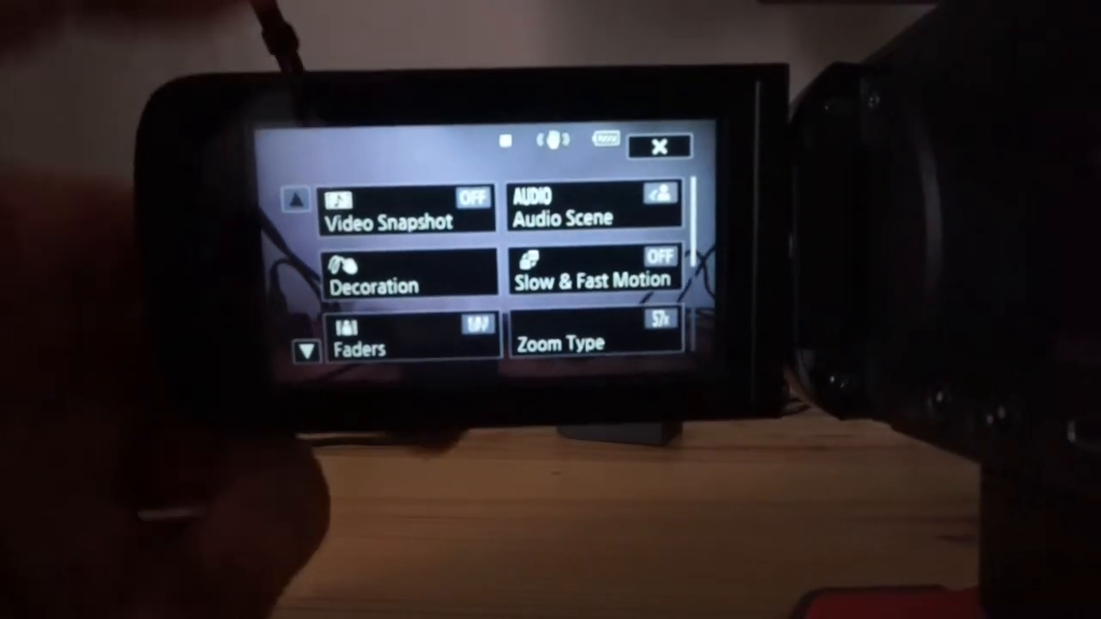
- Close the recording functions menu and bring the camcorder menus back up
click(659, 146)
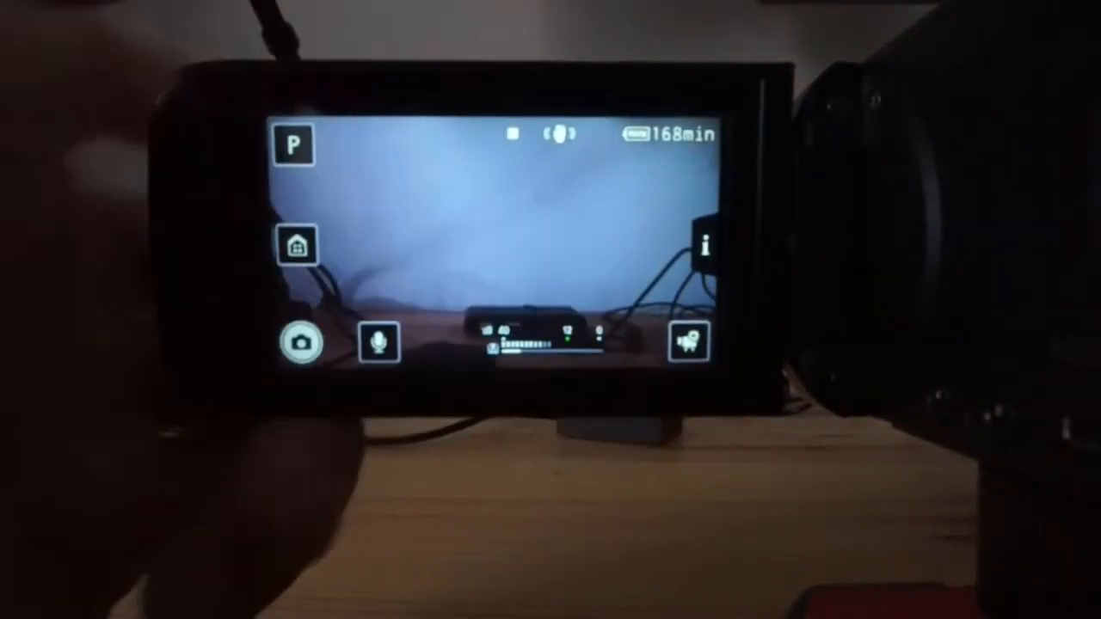
click(295, 144)
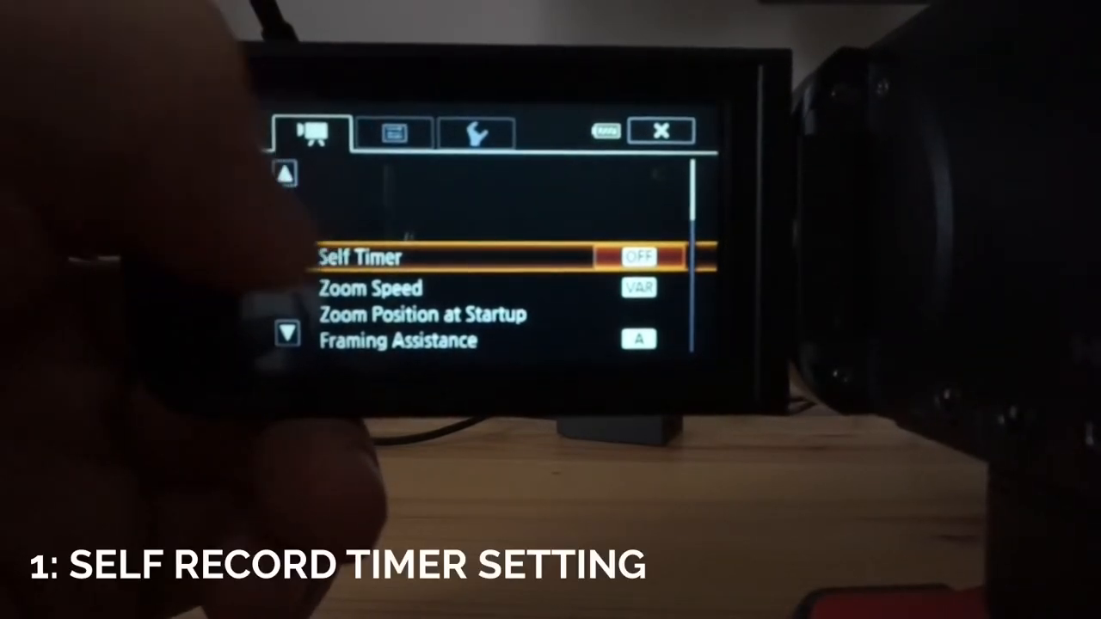
- Review the Self Timer options, keep it Off, and reopen the menus
click(474, 256)
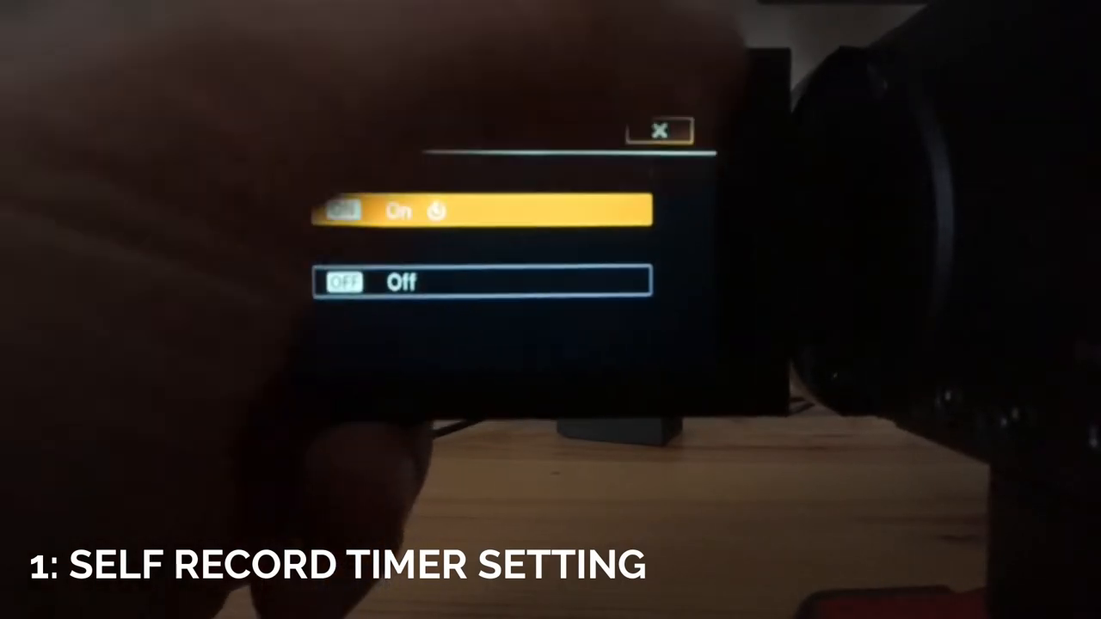
click(661, 130)
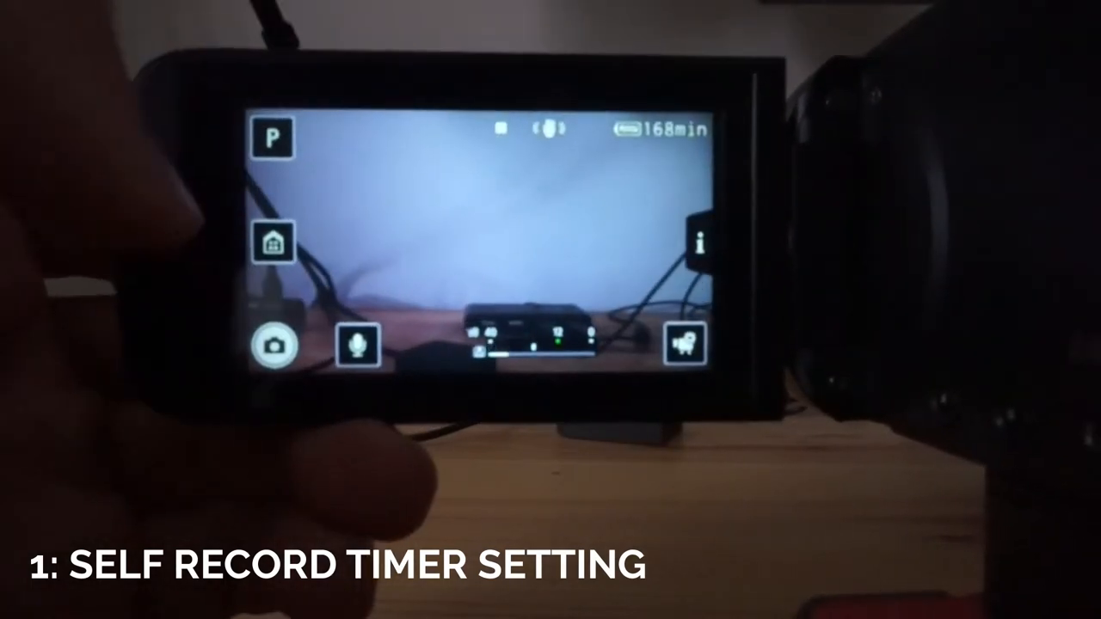
click(273, 240)
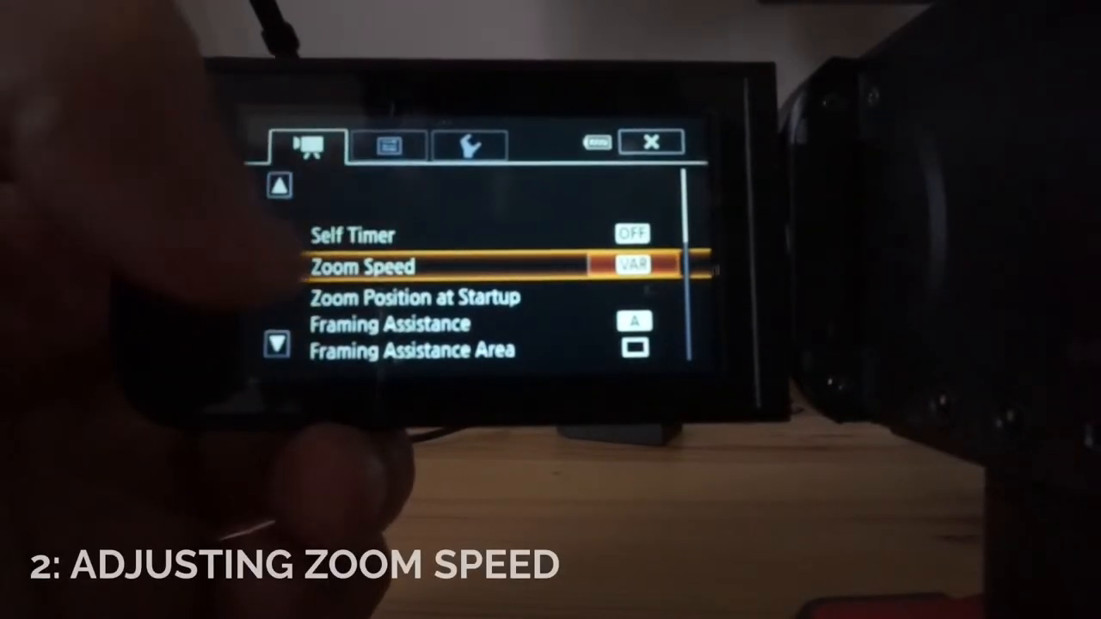
- Open Zoom Speed's Variable, Speed 3, 2, 1 choices and keep Variable
click(632, 263)
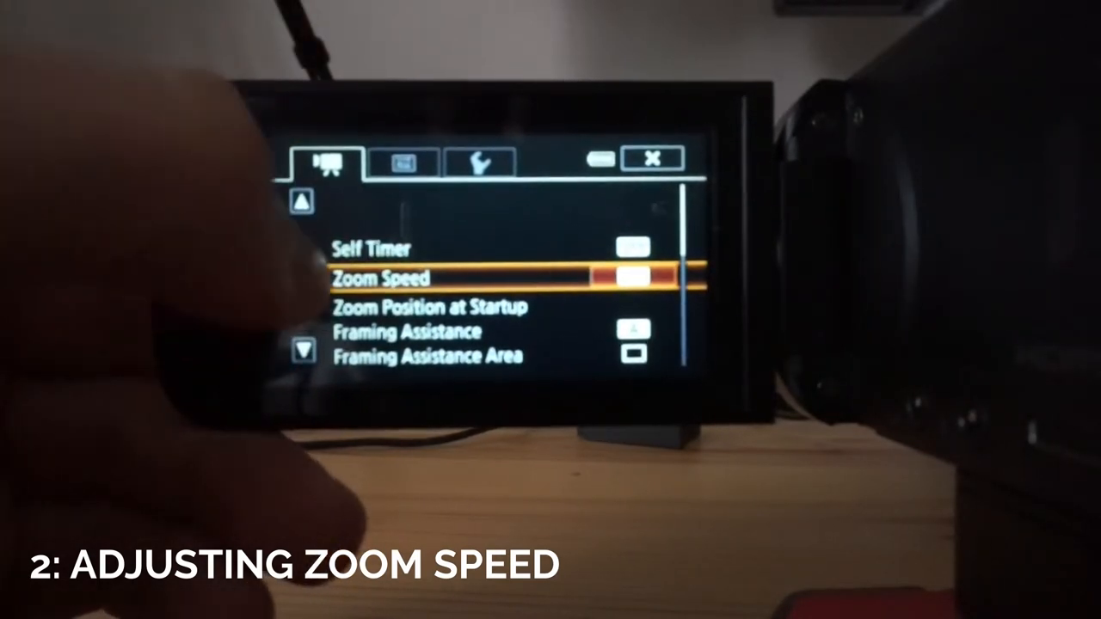
click(387, 278)
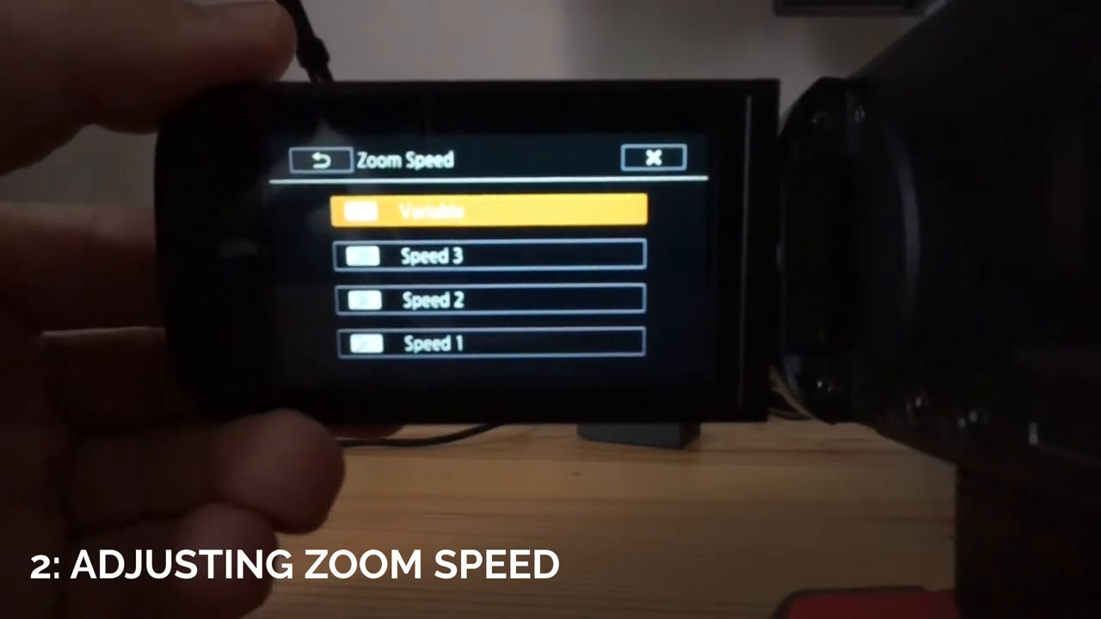
click(320, 160)
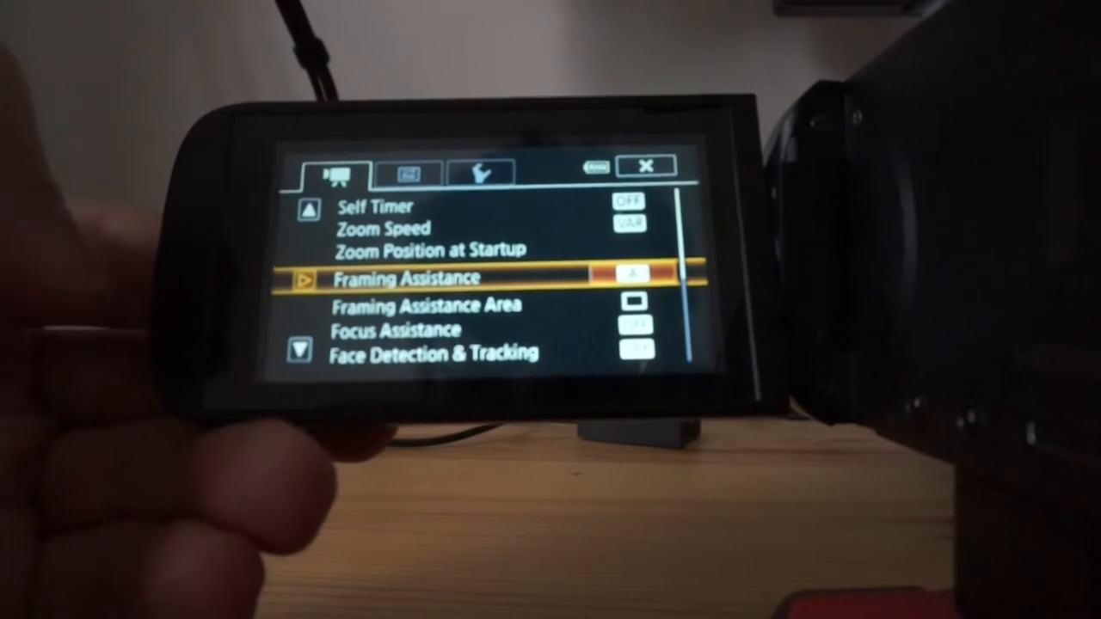
click(409, 277)
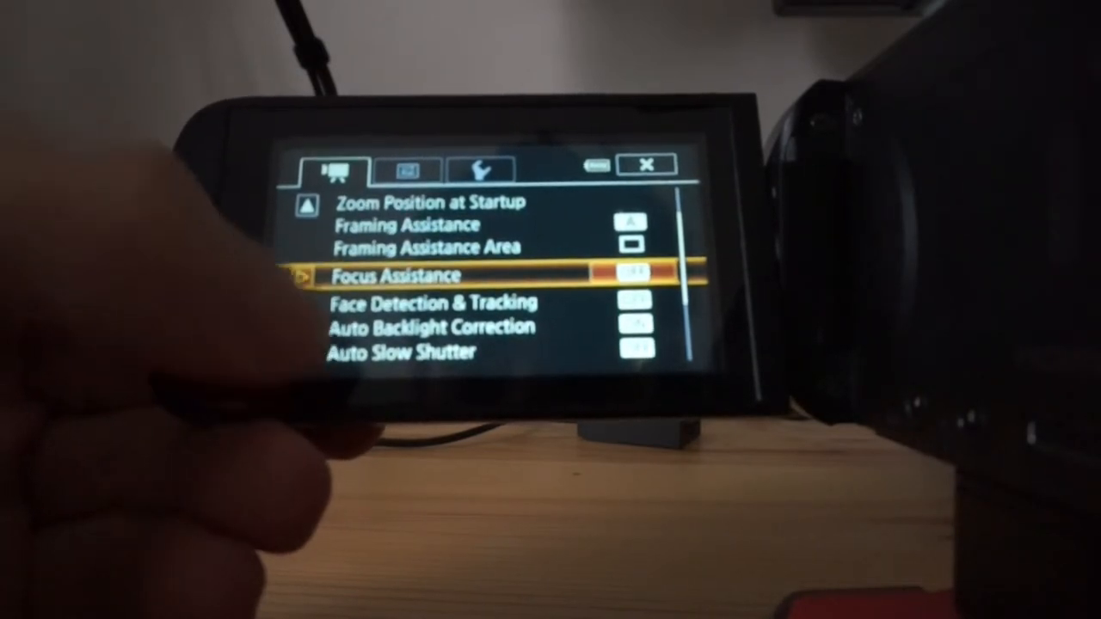
click(430, 303)
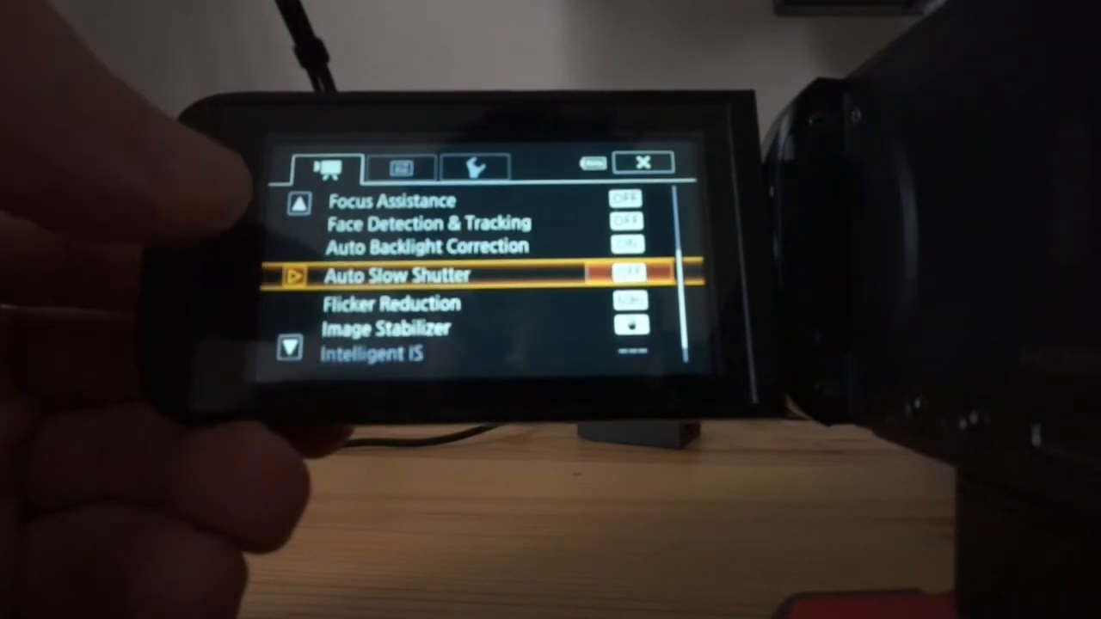
scroll(down, 3)
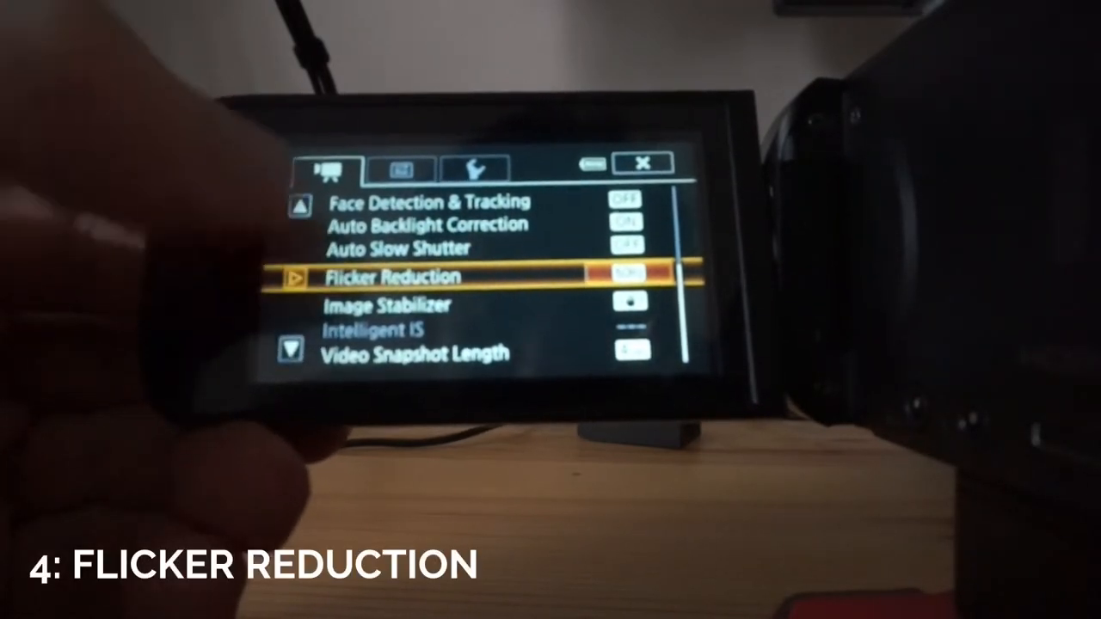
click(404, 277)
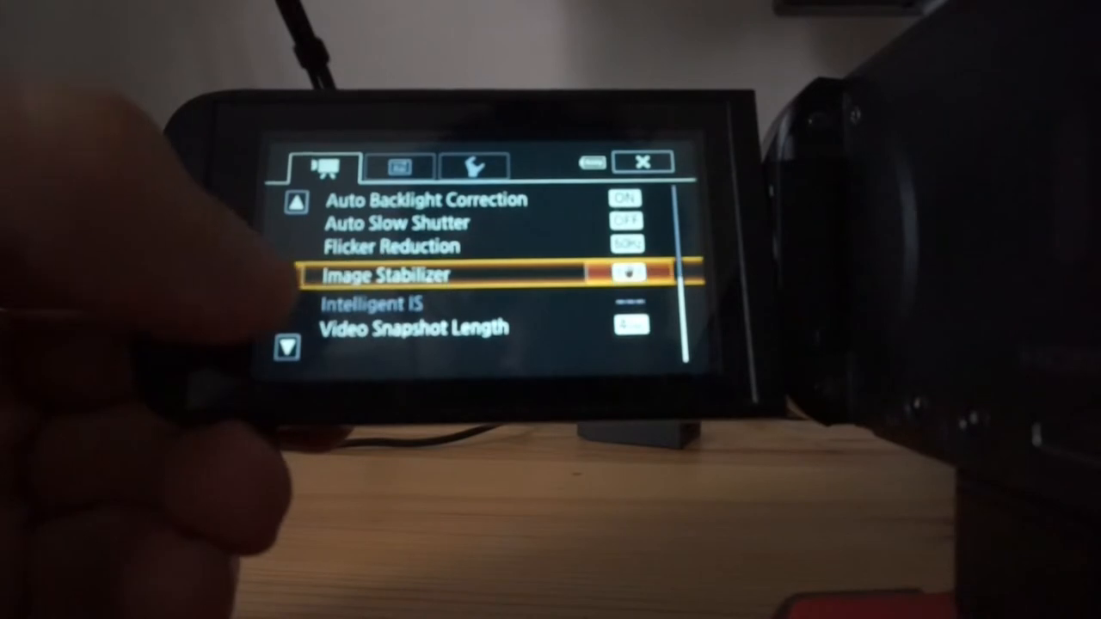
click(383, 275)
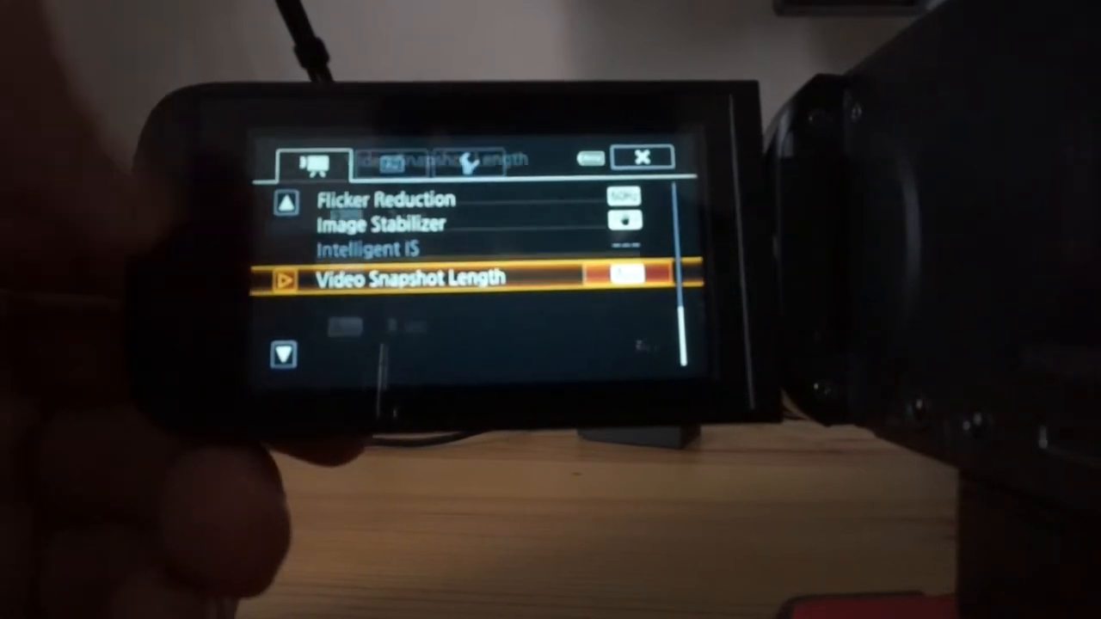
click(391, 163)
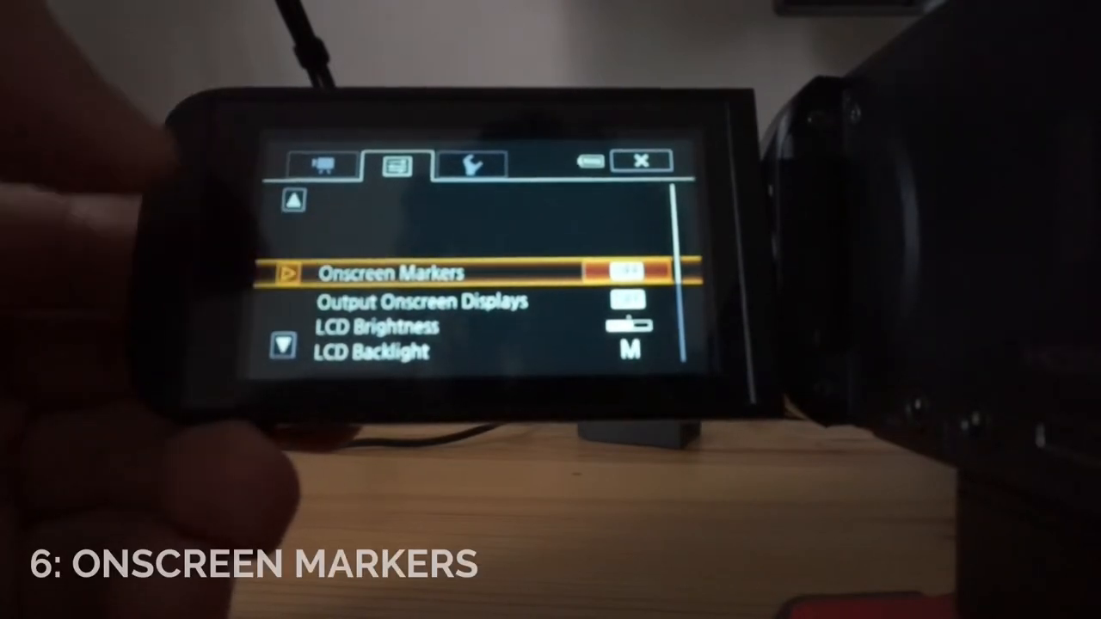
- Set Onscreen Markers to Level (White) and move on to Output Onscreen Displays
click(387, 273)
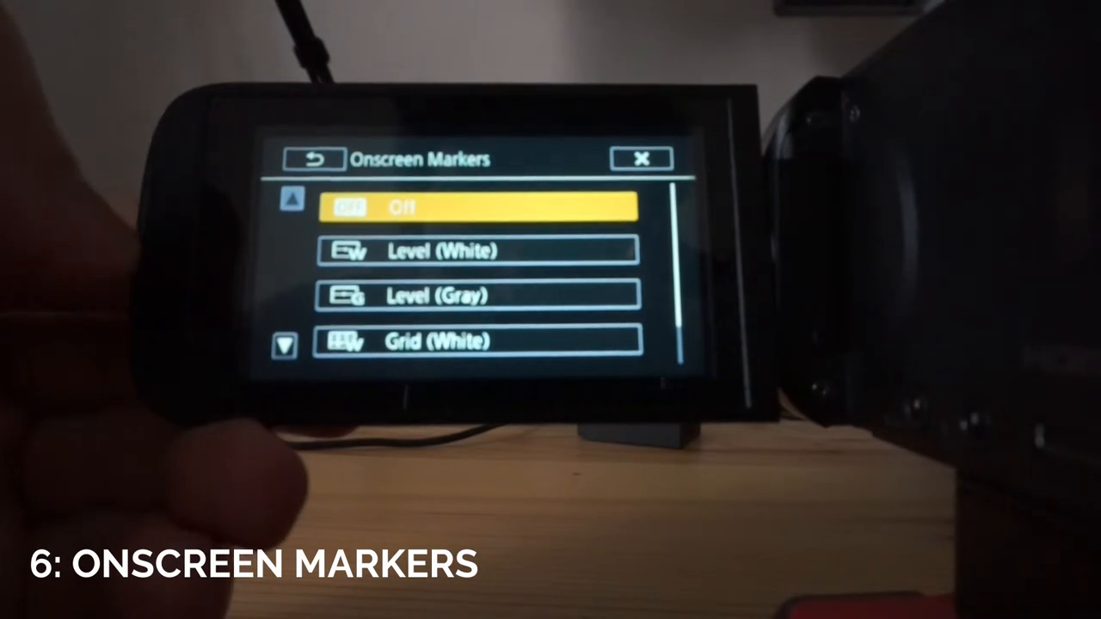
click(477, 251)
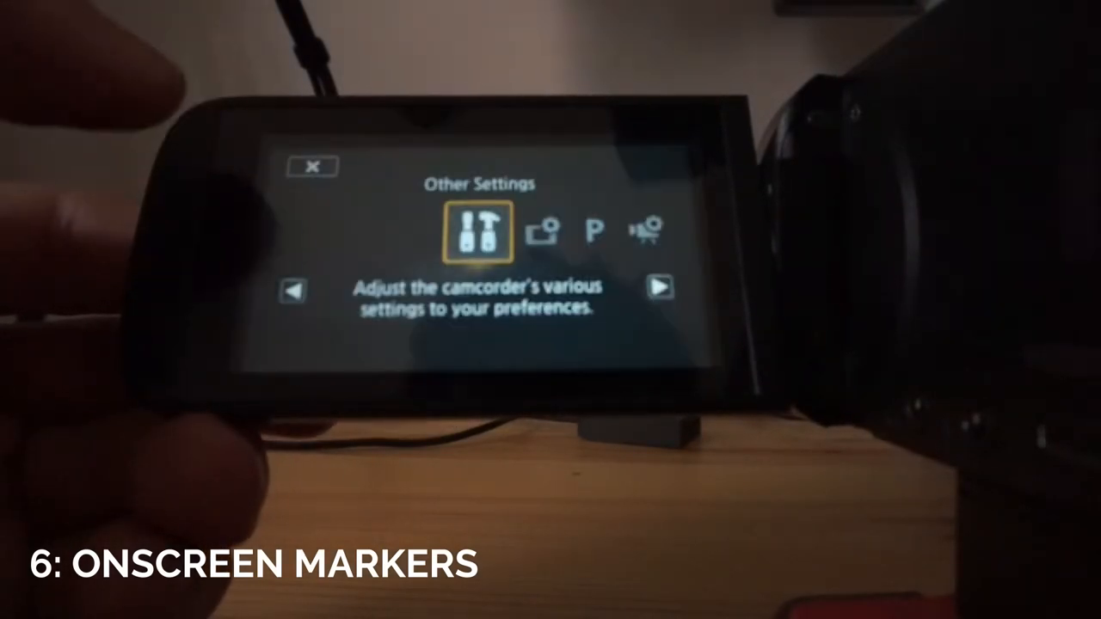
click(479, 232)
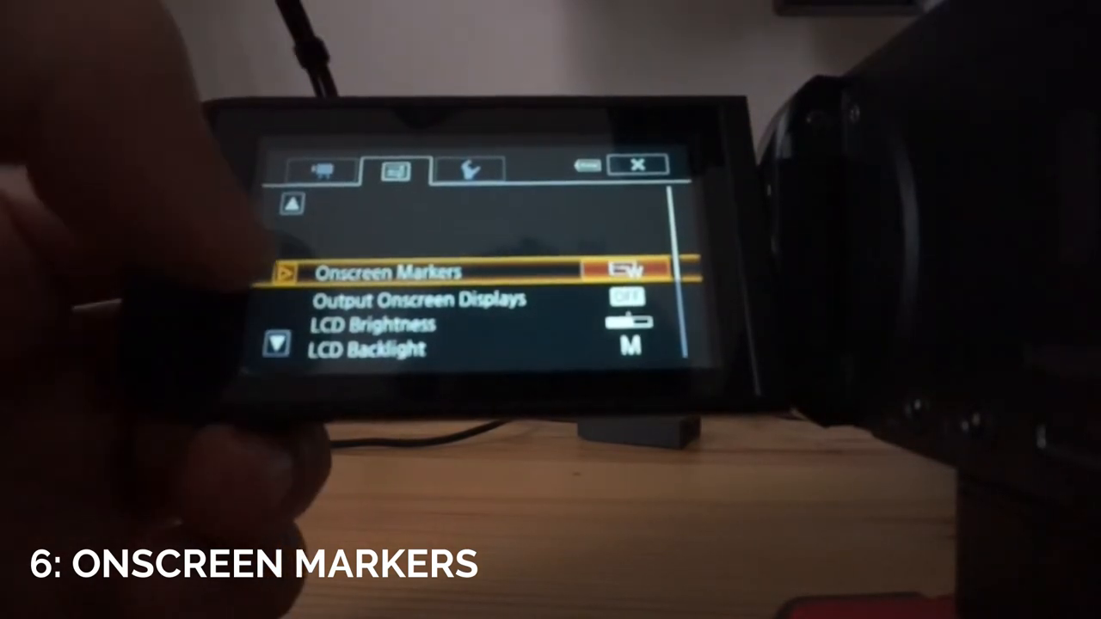
click(387, 272)
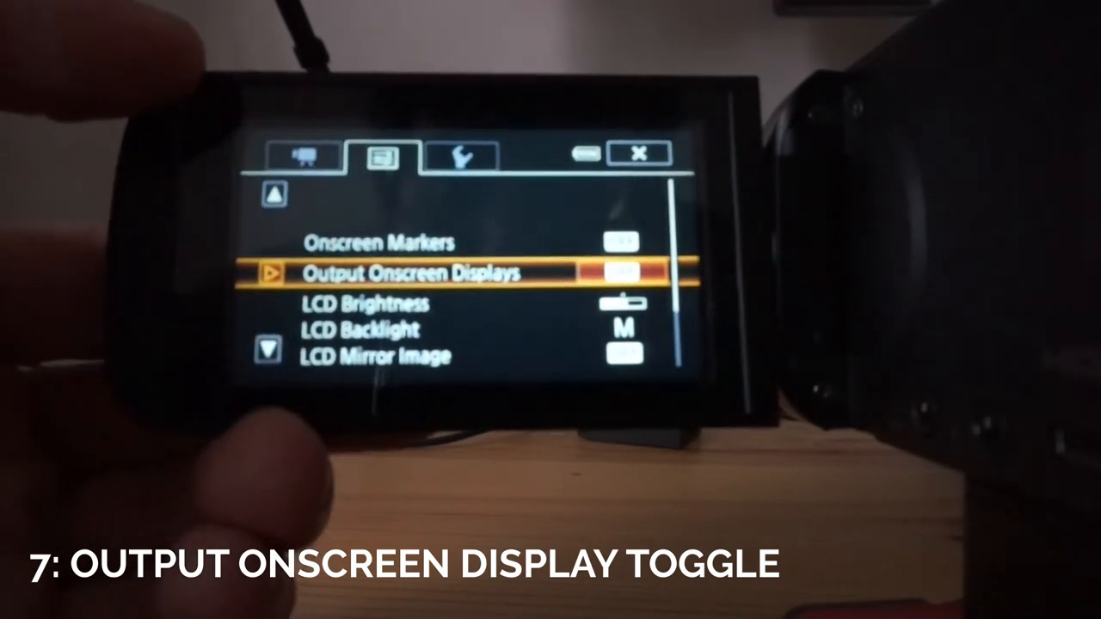
click(413, 273)
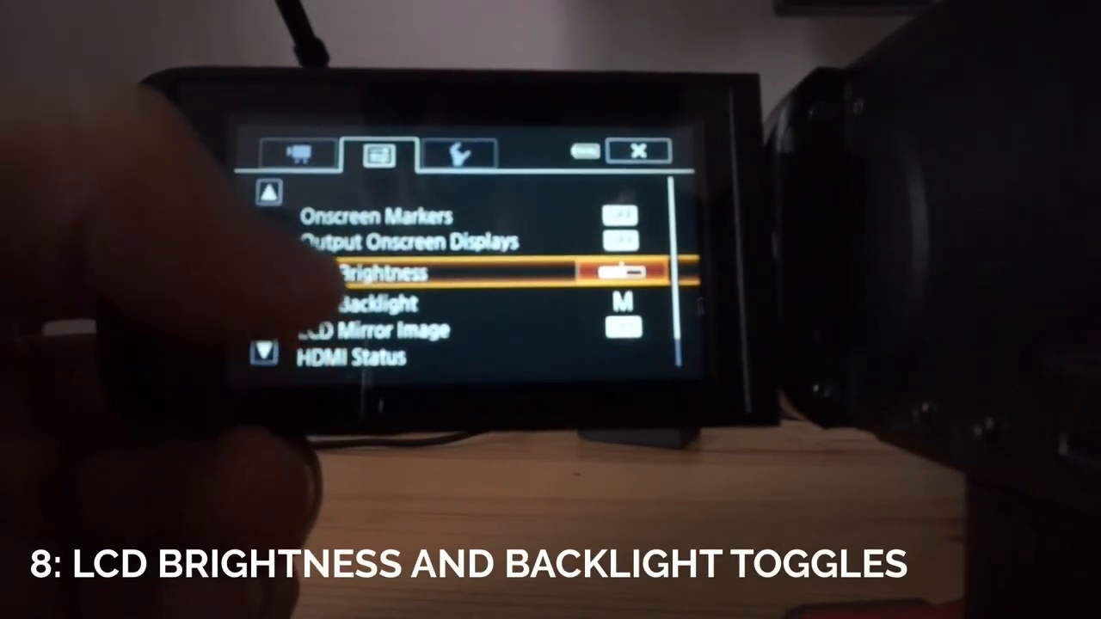
- Scroll the display settings down to LCD Backlight to reach its Bright/Normal/Dim options
scroll(down, 3)
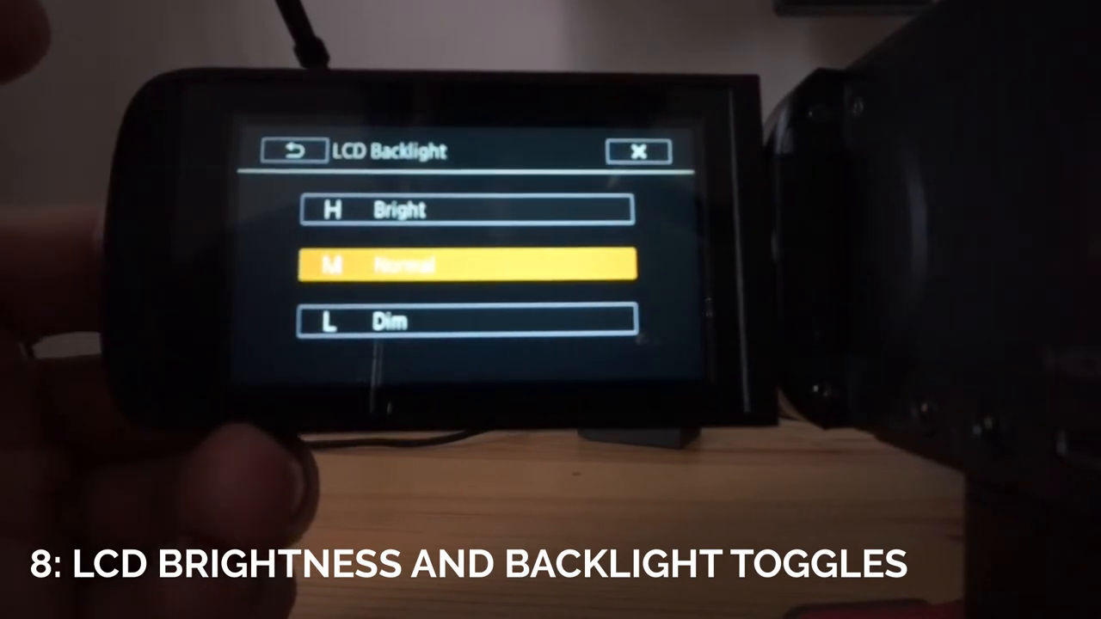
- Preview Dim and Bright LCD backlight levels, leaving it on Normal
click(464, 210)
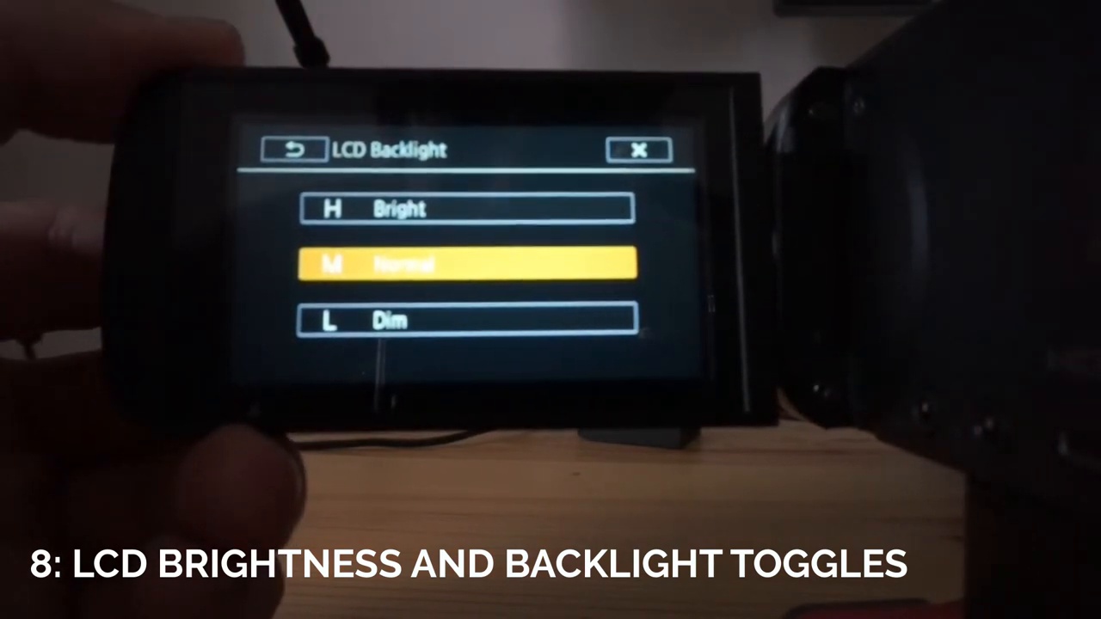
click(468, 320)
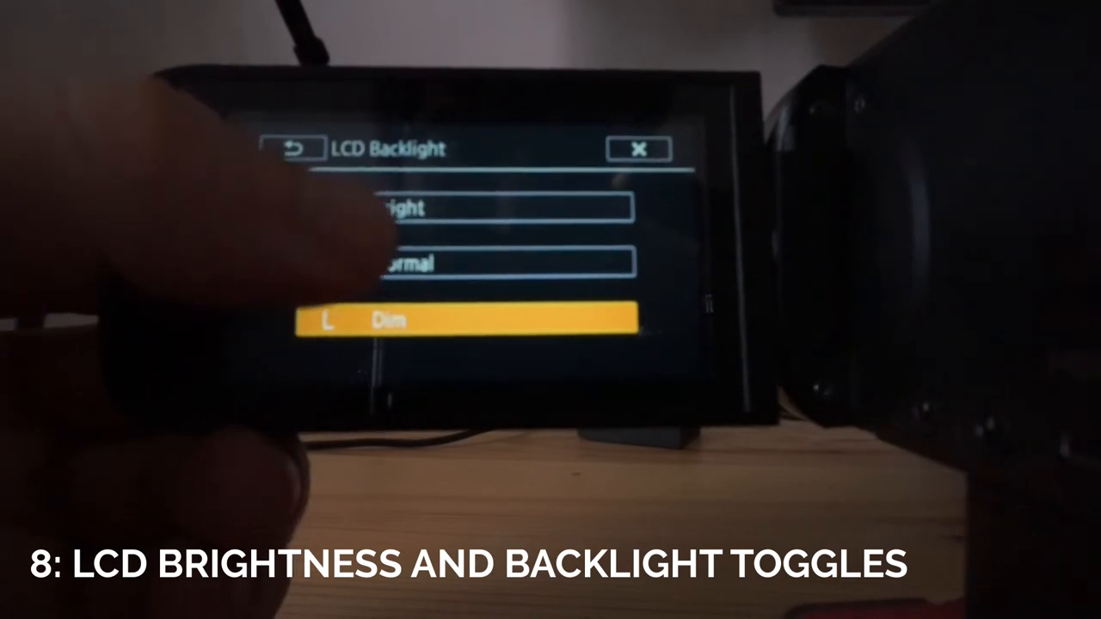
click(465, 271)
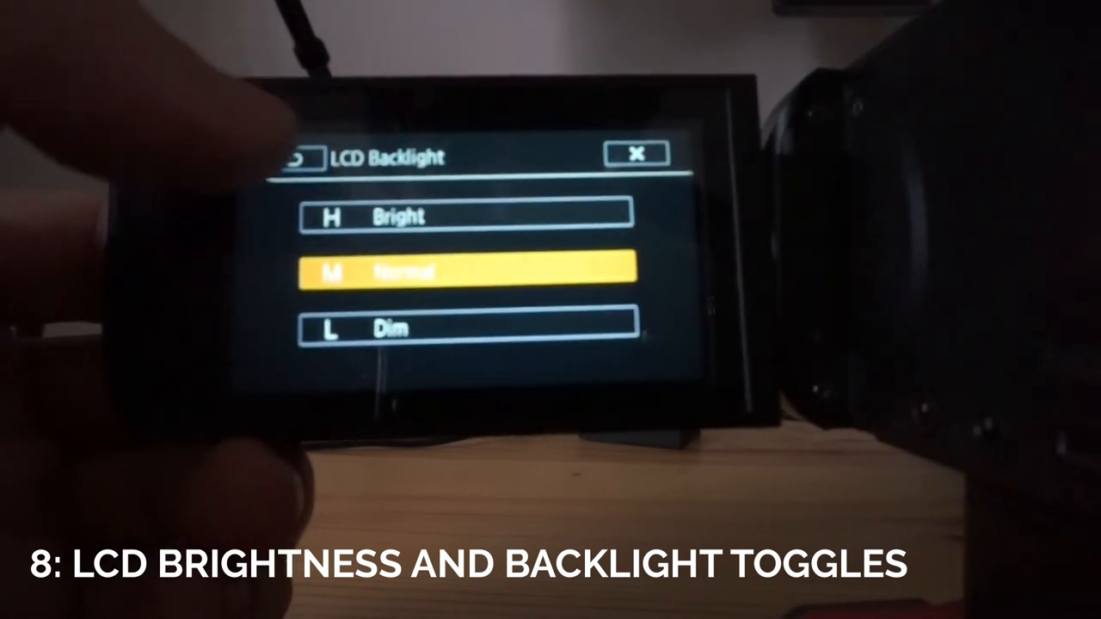
click(465, 215)
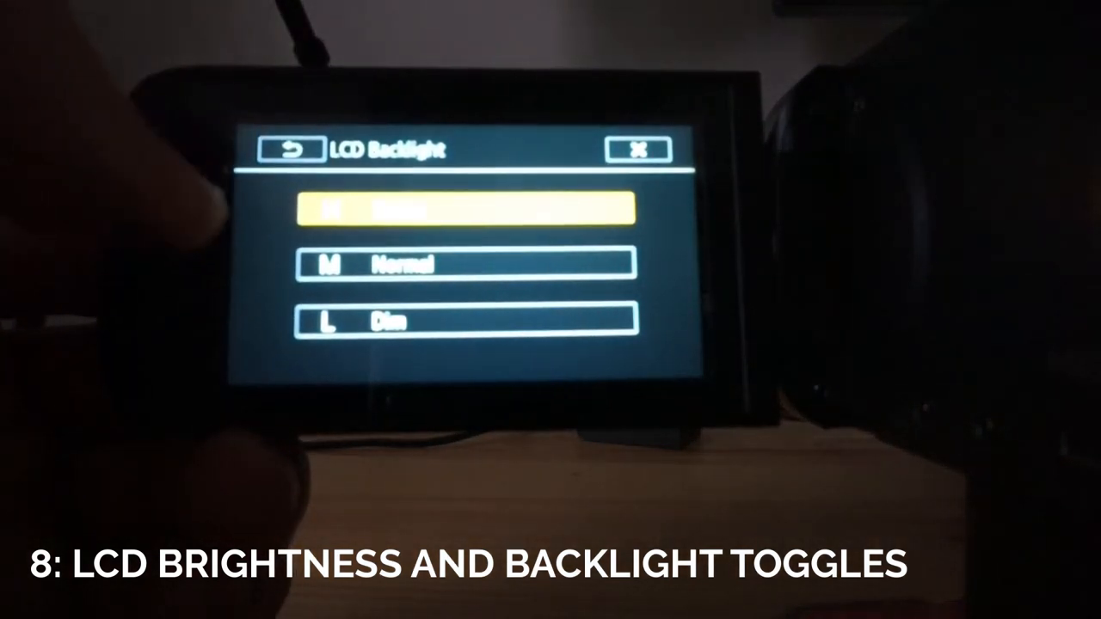
click(464, 263)
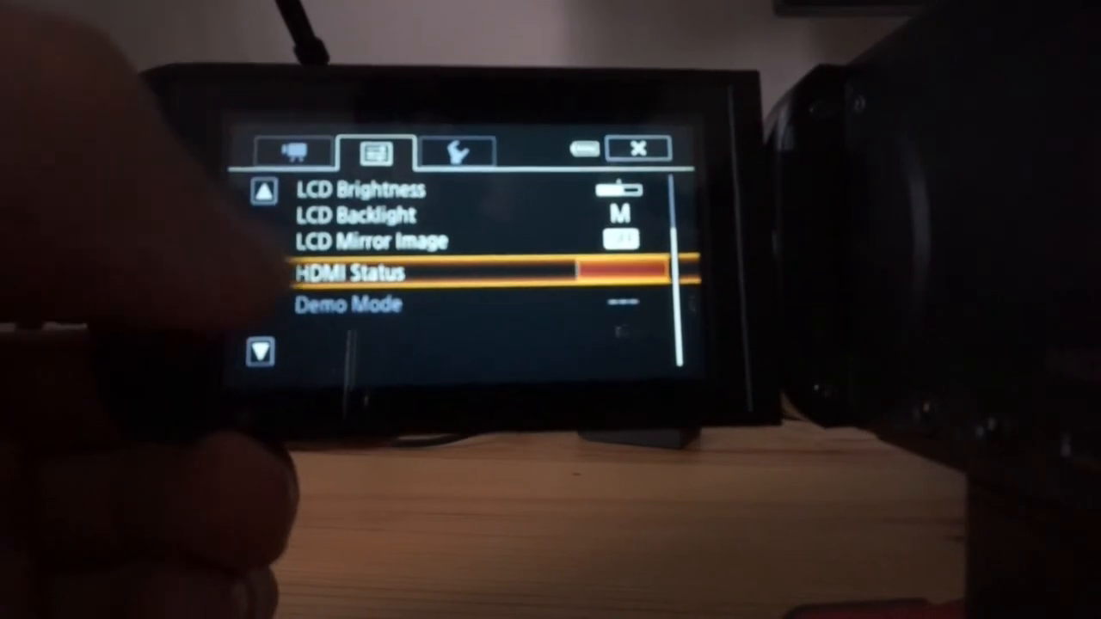
- Switch to the wrench setup tab, where Language is highlighted
click(362, 273)
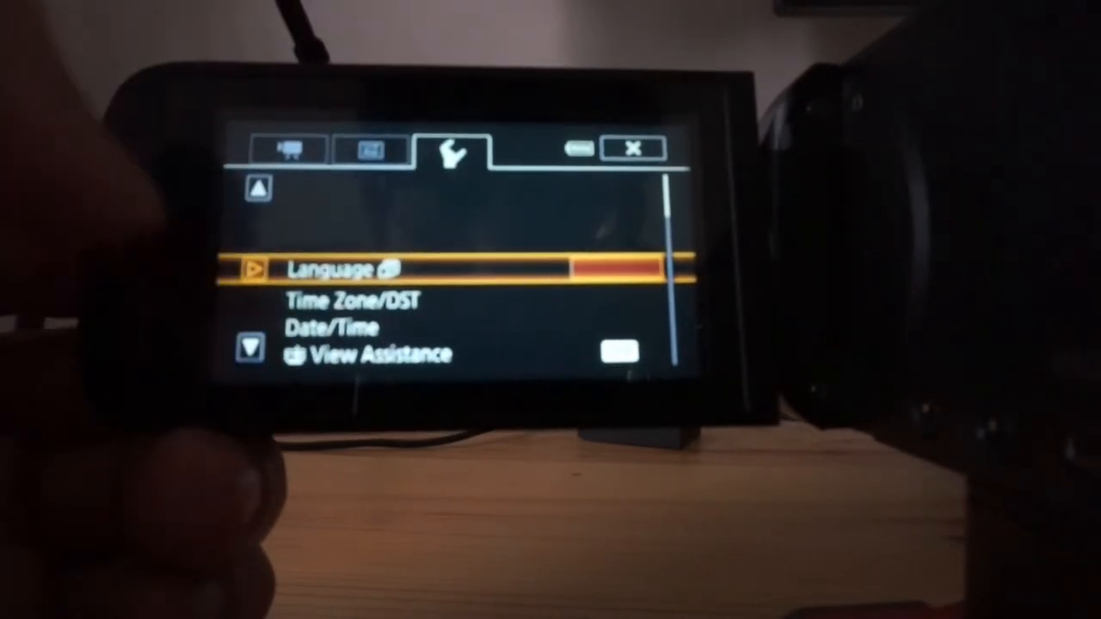
- Scroll past Time Zone/DST and View Assistance, then open AV/Headphones choices
scroll(down, 3)
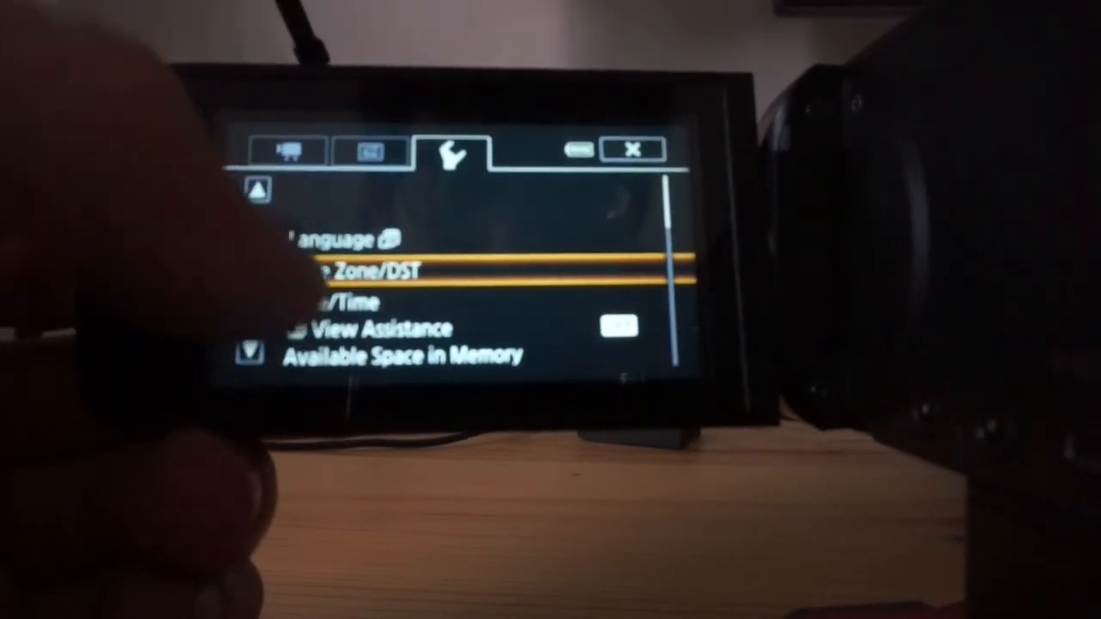
scroll(down, 3)
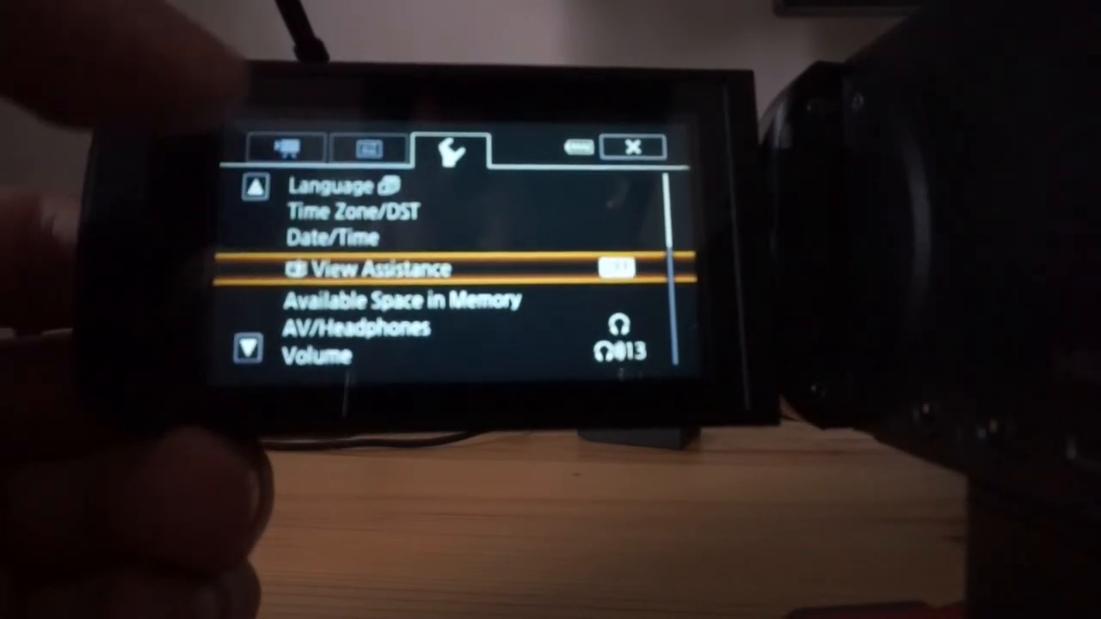
scroll(down, 3)
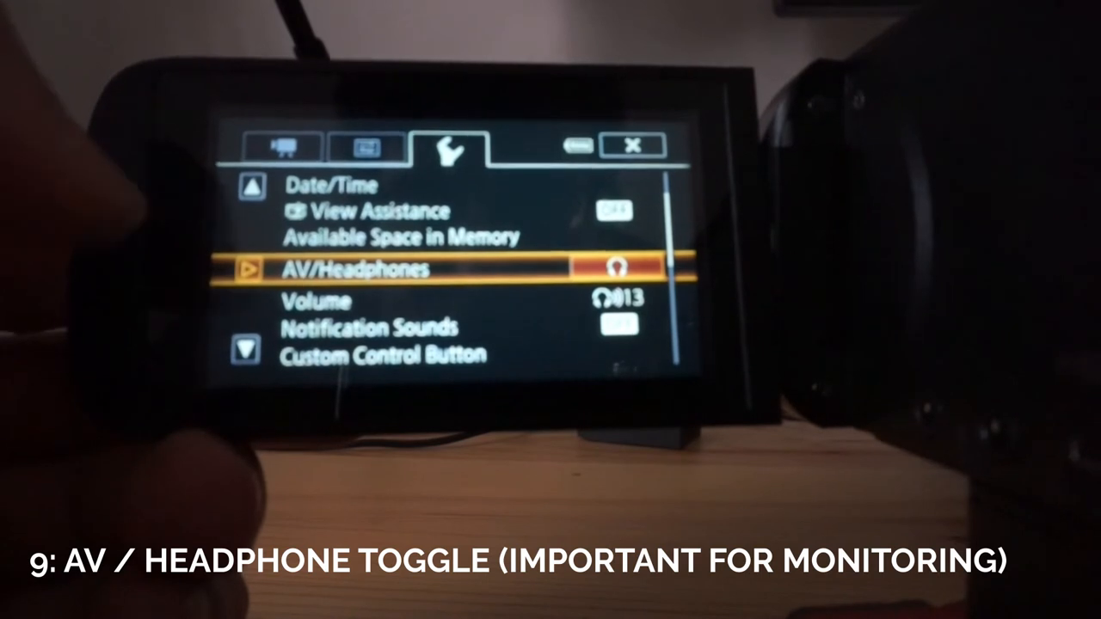
click(430, 268)
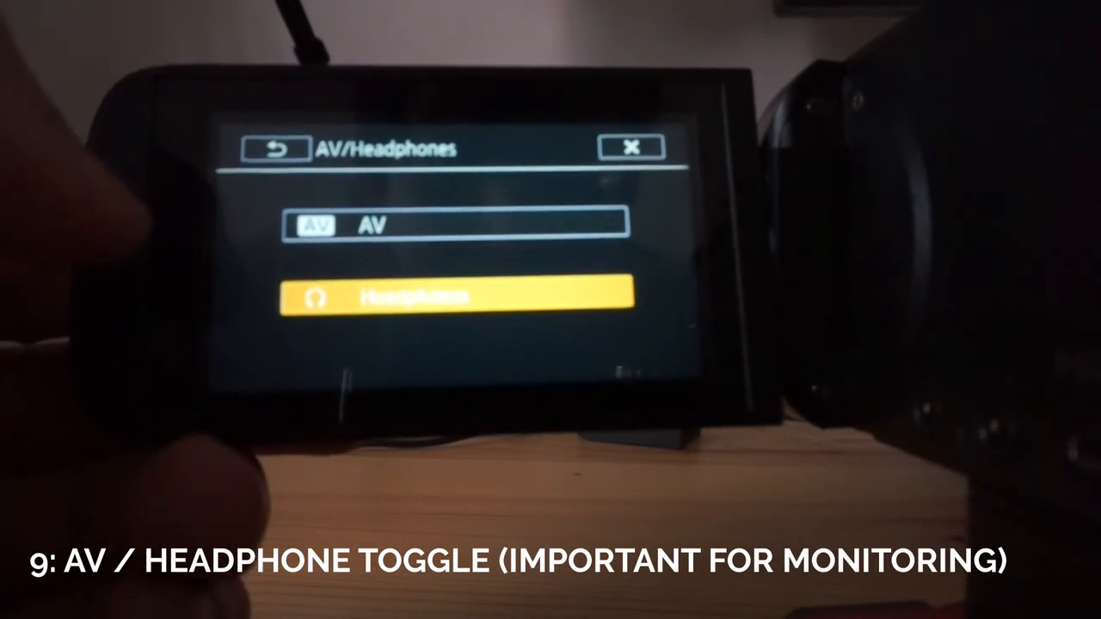
- Keep Headphones as the output, go back, and check the Volume setting
click(273, 147)
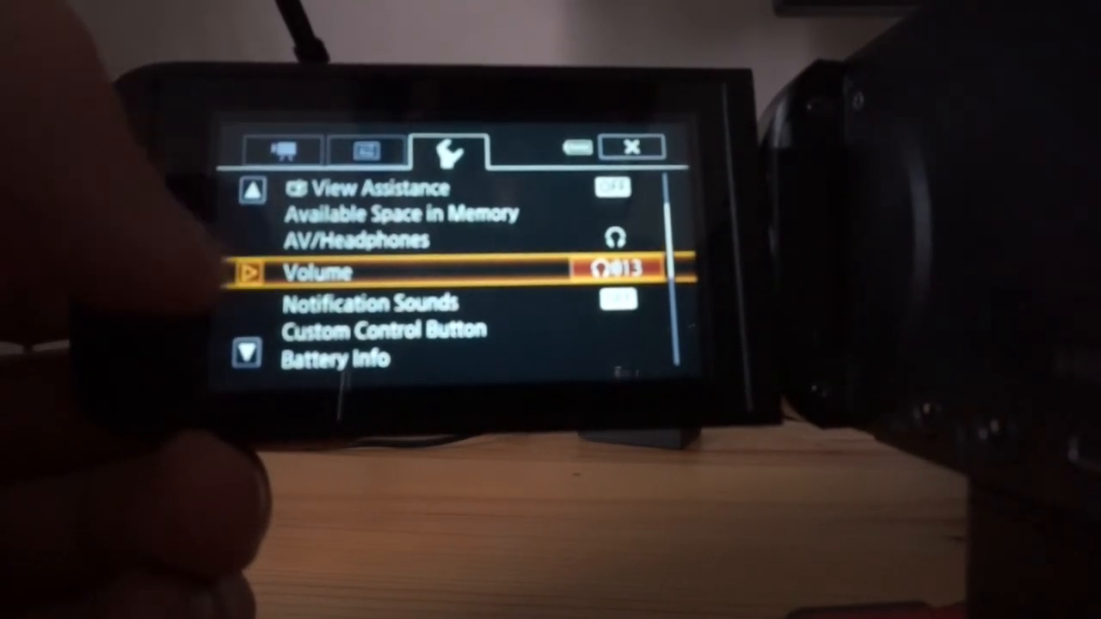
click(316, 273)
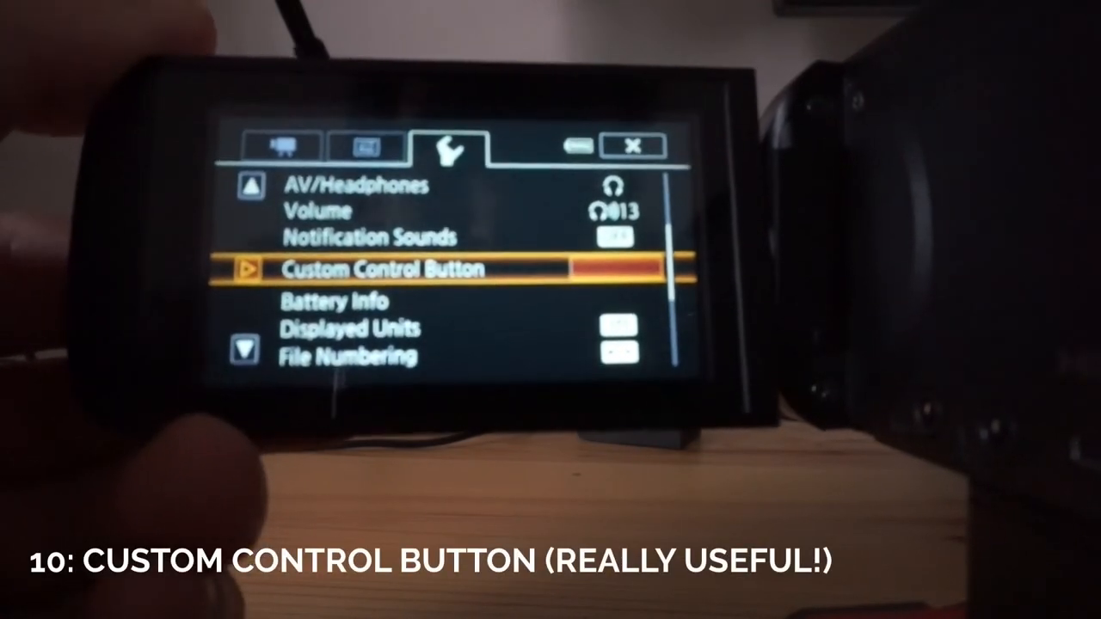
click(383, 268)
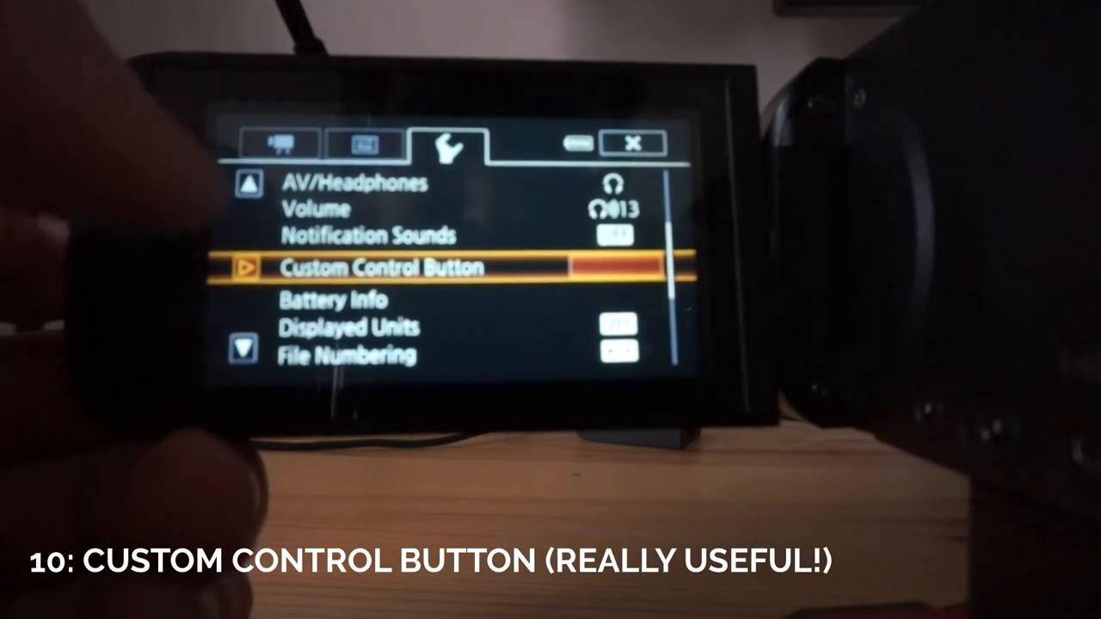
scroll(down, 3)
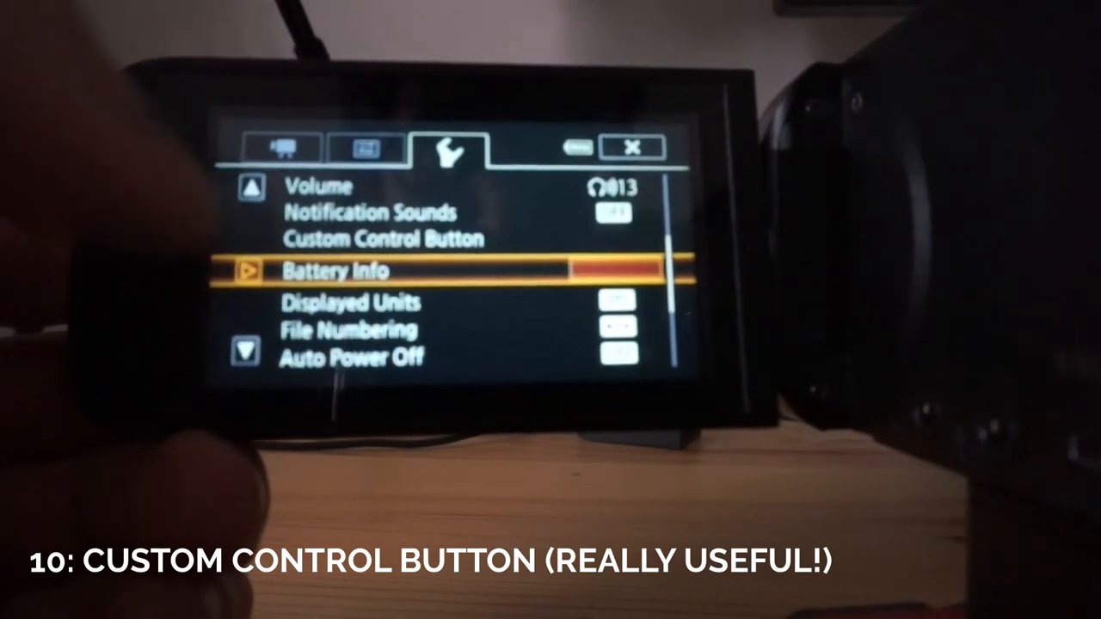
scroll(down, 3)
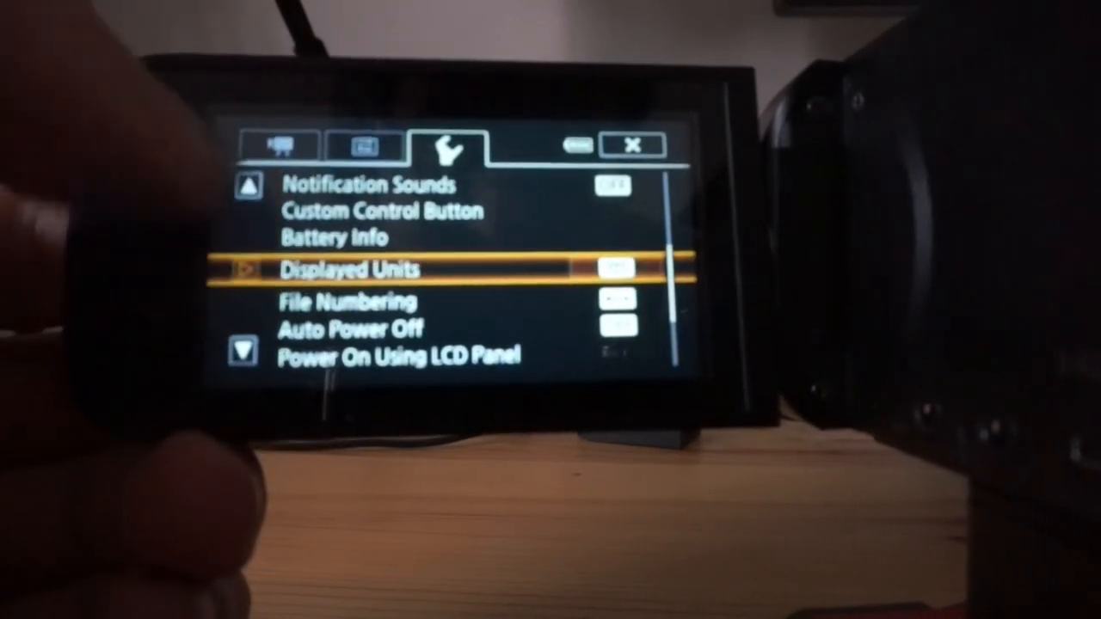
scroll(down, 3)
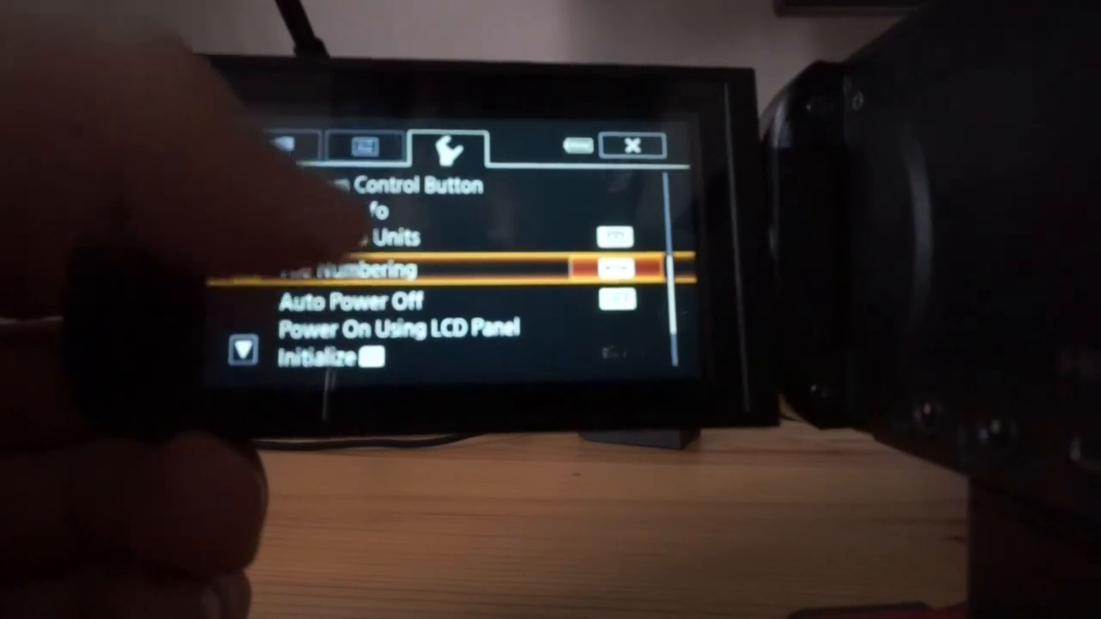